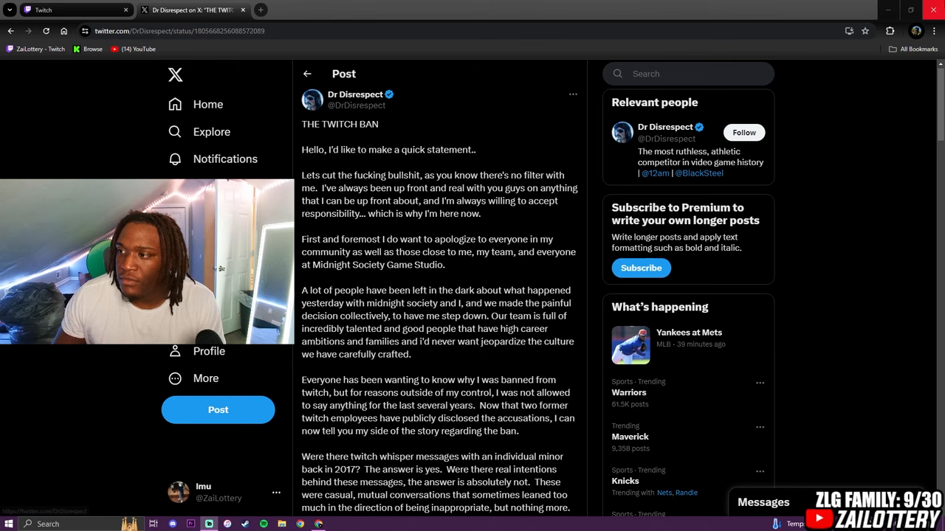
Step: Scroll through the end of Dr Disrespect's statement and its replies, then back up
scroll(down, 3)
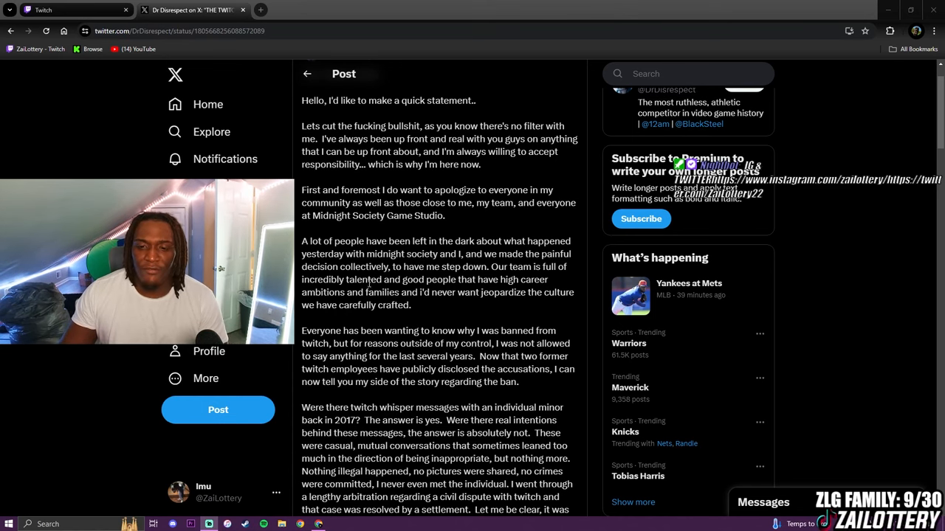
scroll(down, 3)
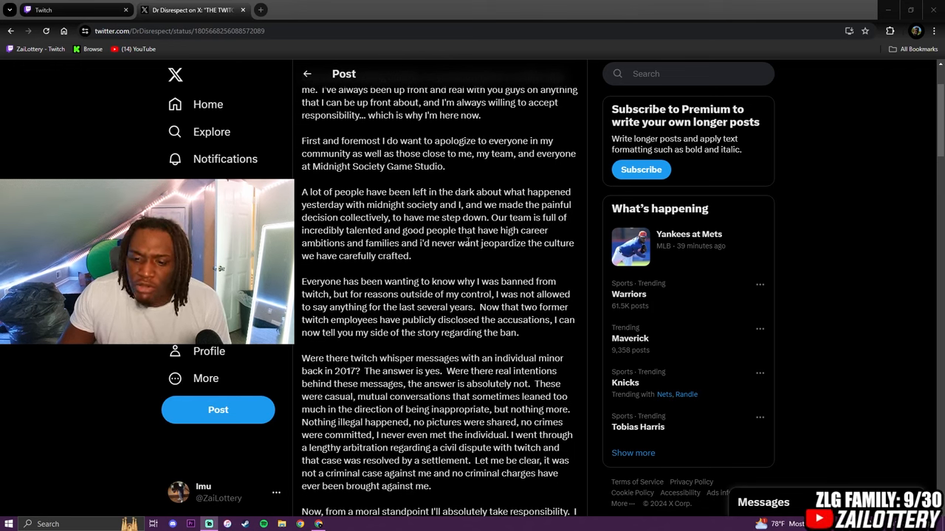
mouse_move(449, 259)
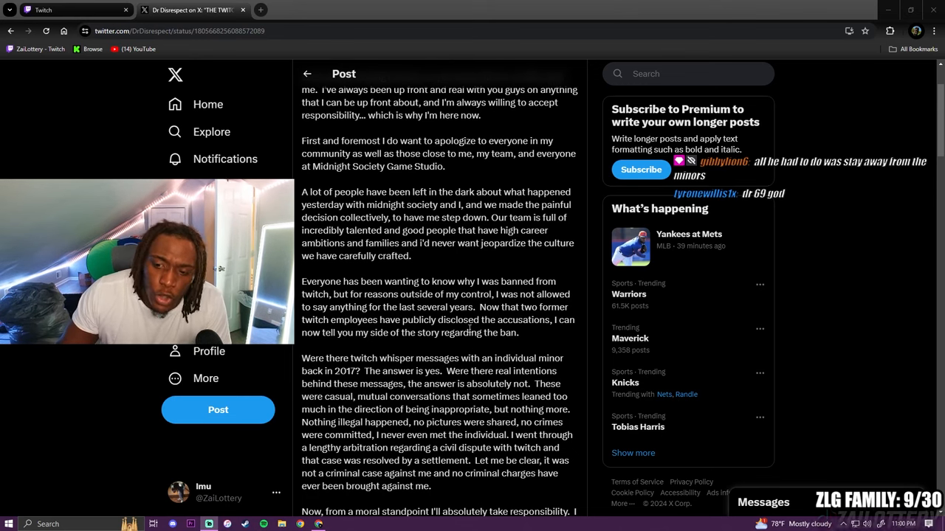
scroll(down, 3)
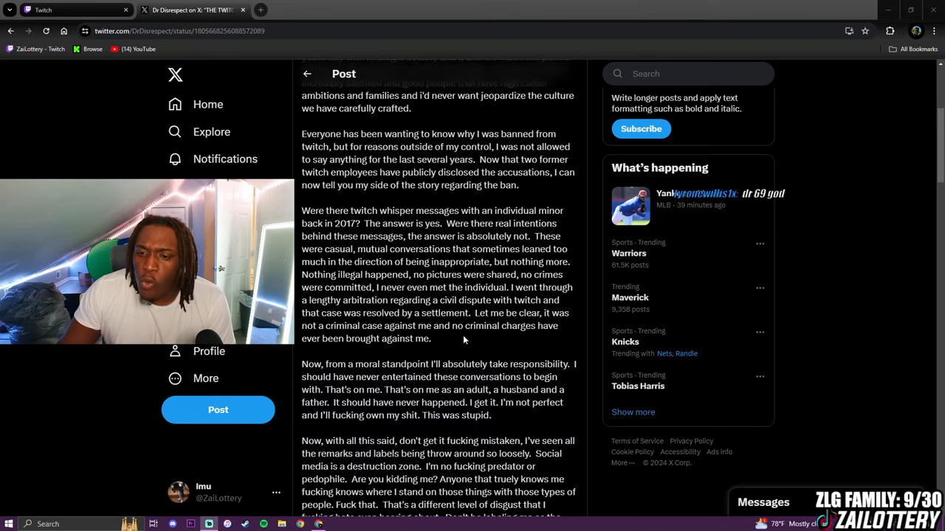
mouse_move(449, 296)
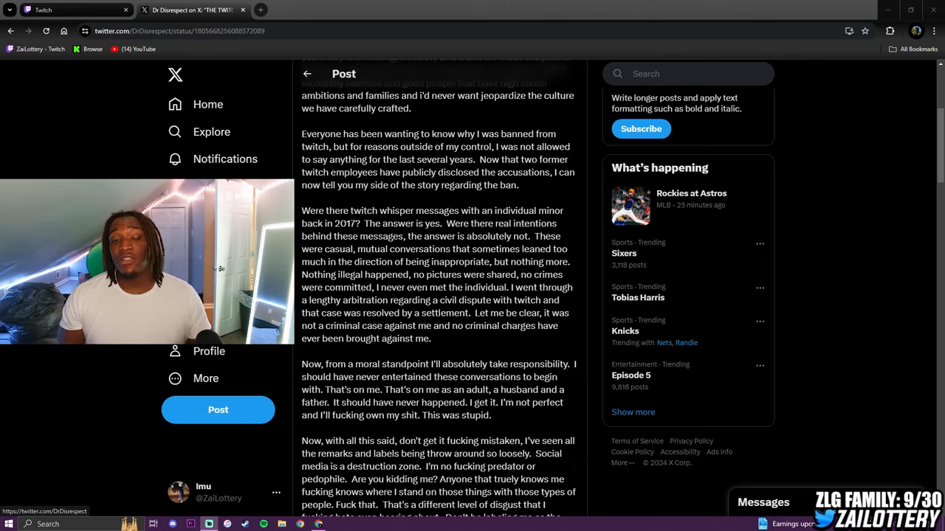
mouse_move(106, 383)
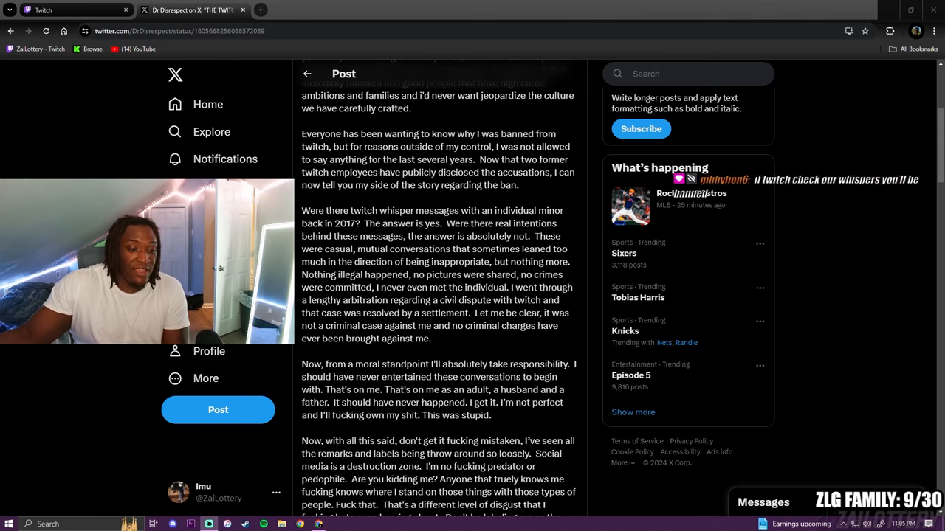
mouse_move(94, 360)
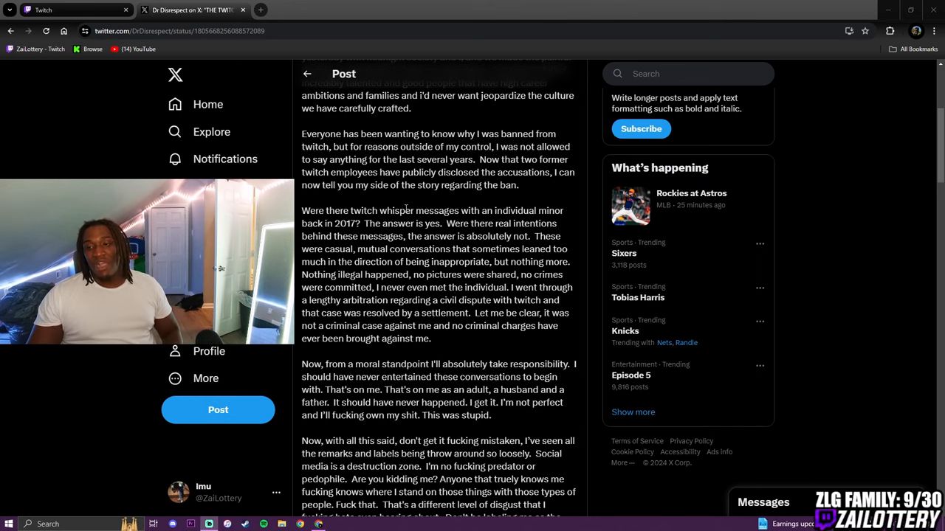
scroll(down, 3)
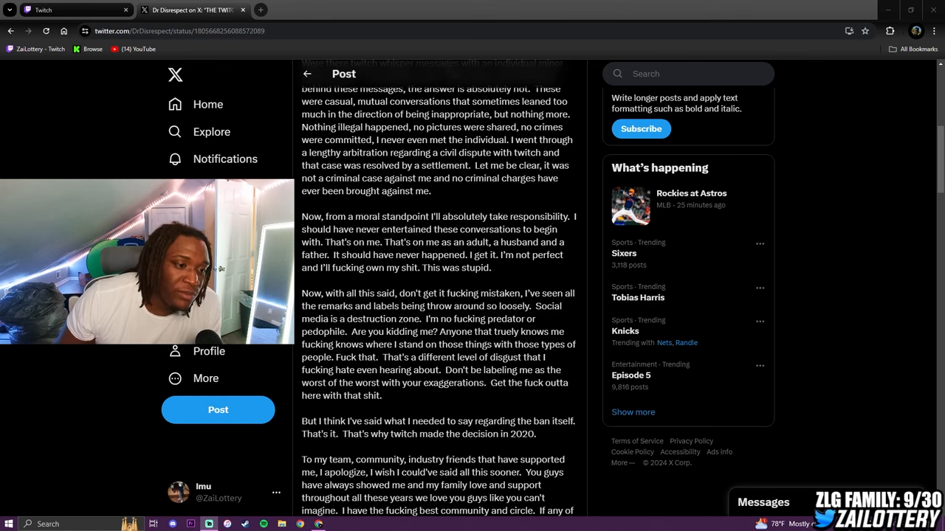
scroll(down, 3)
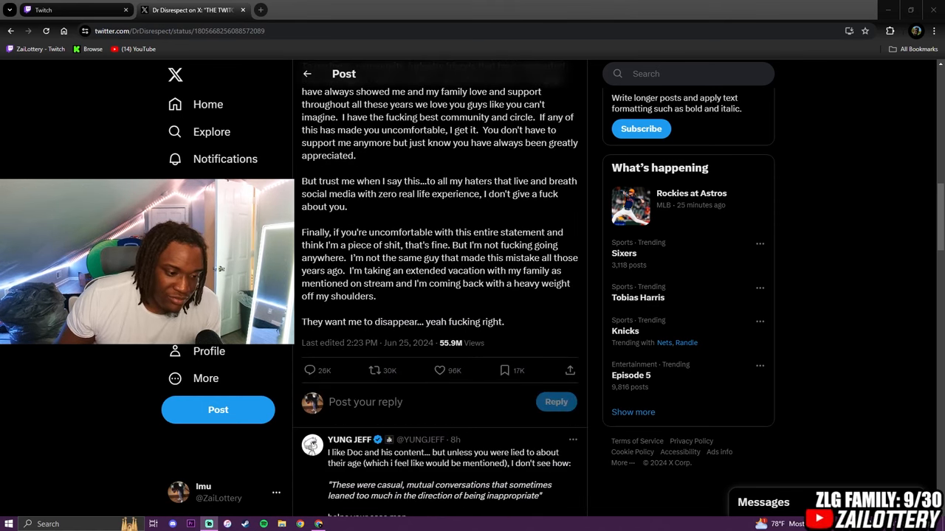
scroll(down, 3)
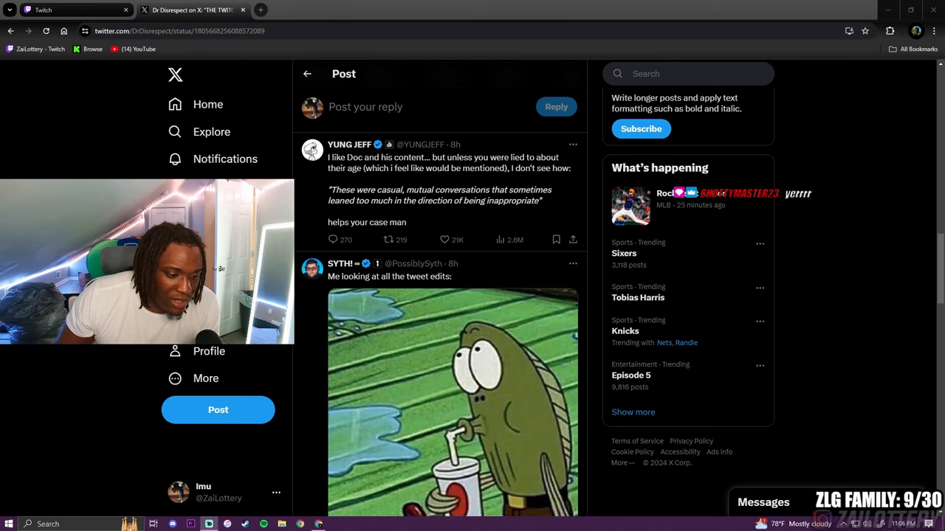
scroll(up, 3)
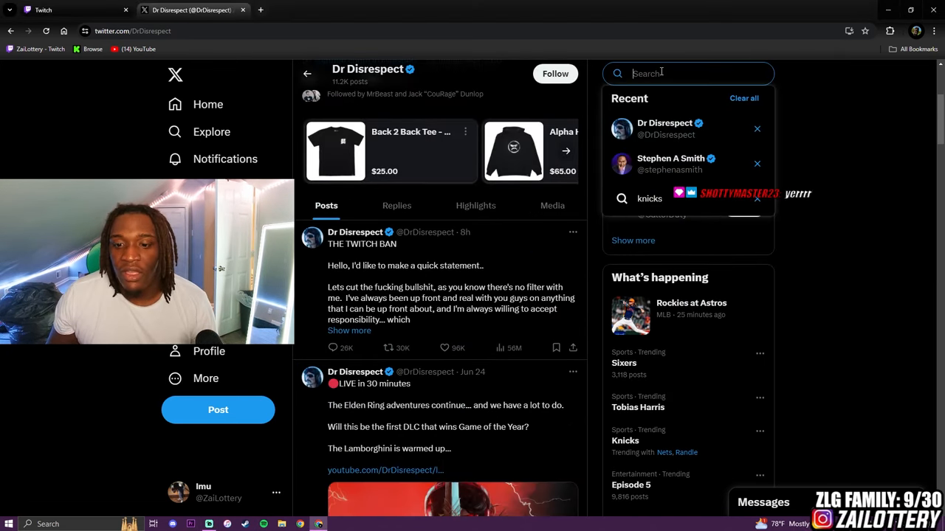
Step: Search 'tim' and choose the timthetatman account from the suggestions
text(tim)
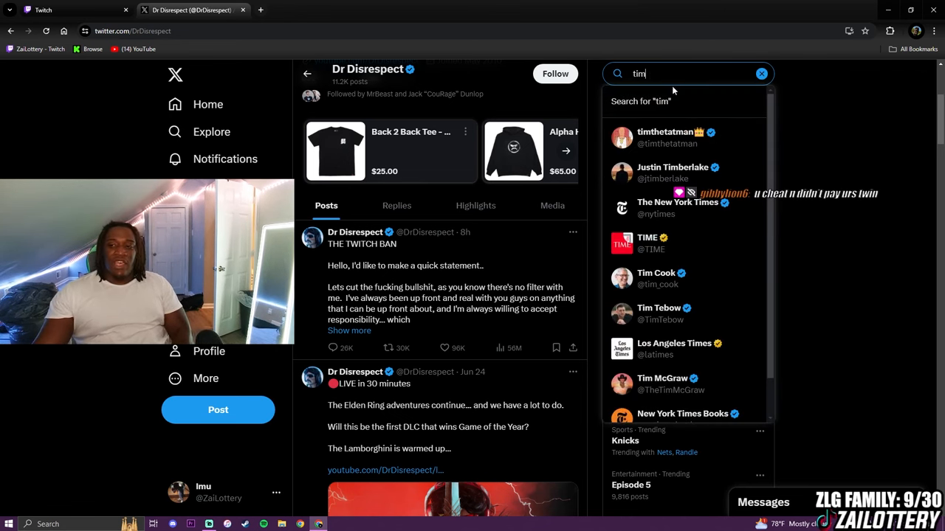
click(664, 137)
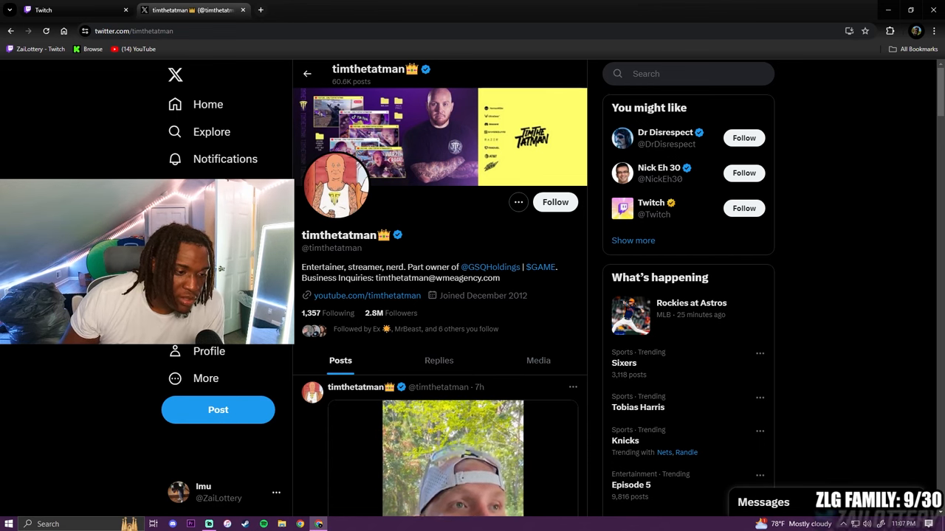
Step: Play timthetatman's latest video post and expand it to fullscreen
scroll(down, 3)
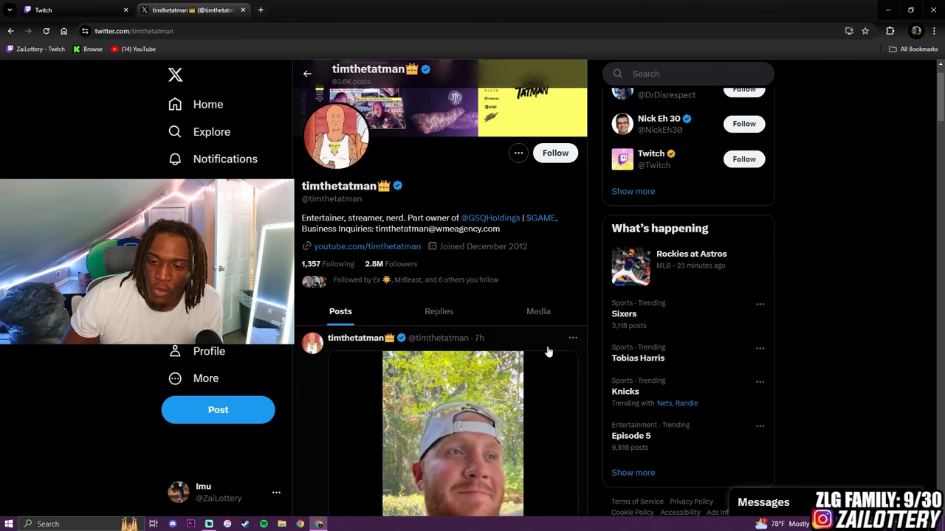
scroll(down, 3)
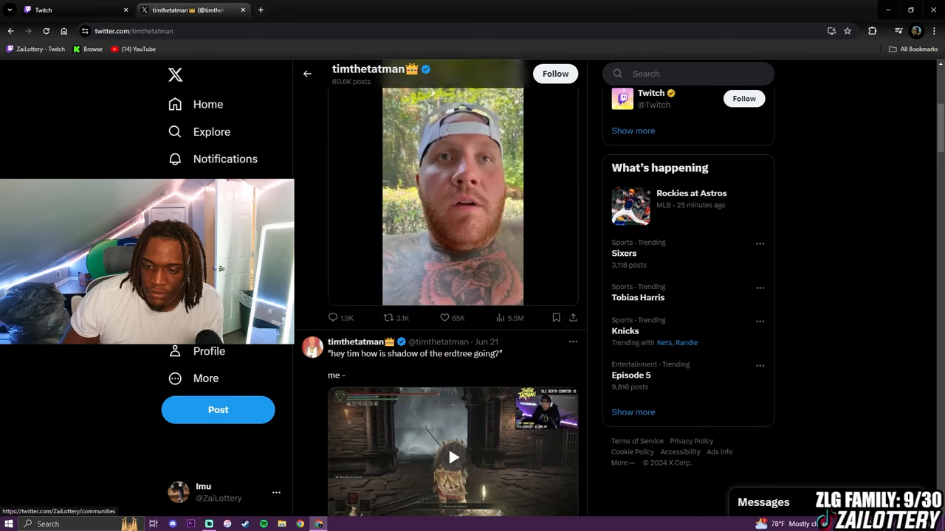
click(452, 196)
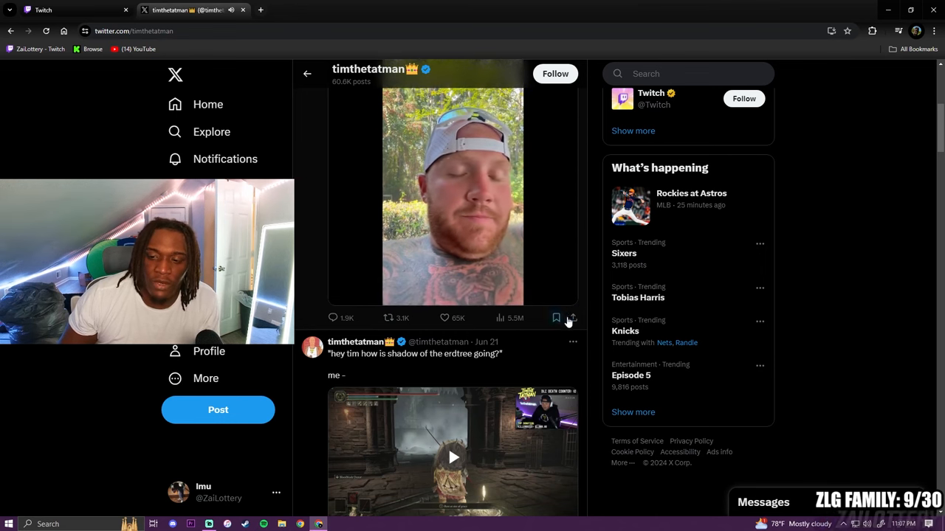
click(453, 195)
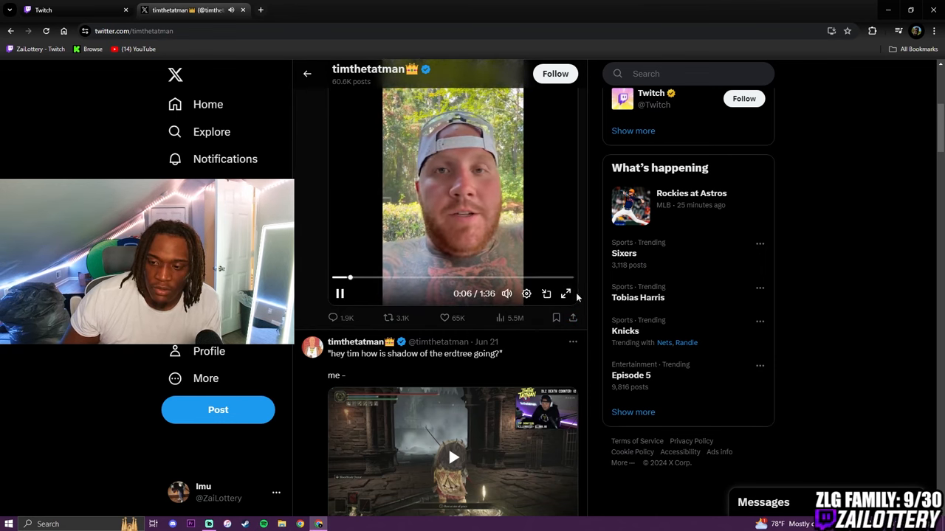
click(567, 293)
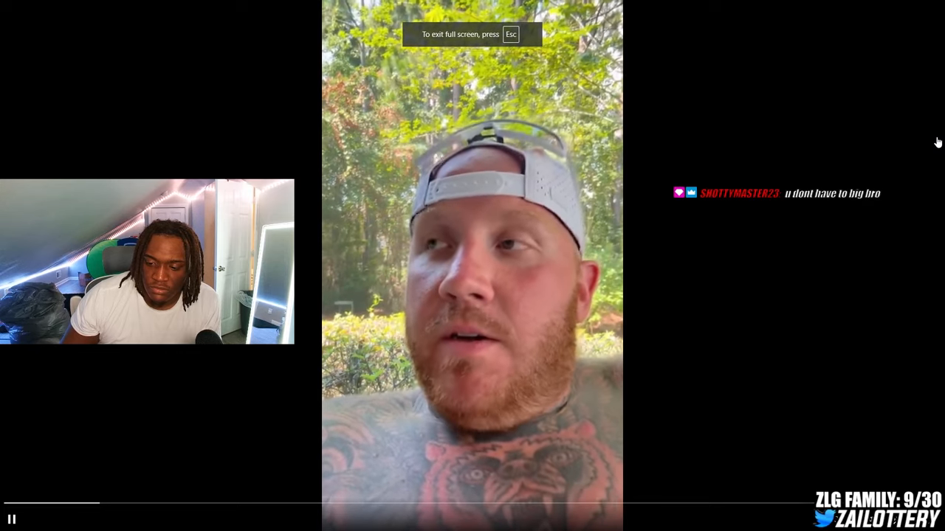